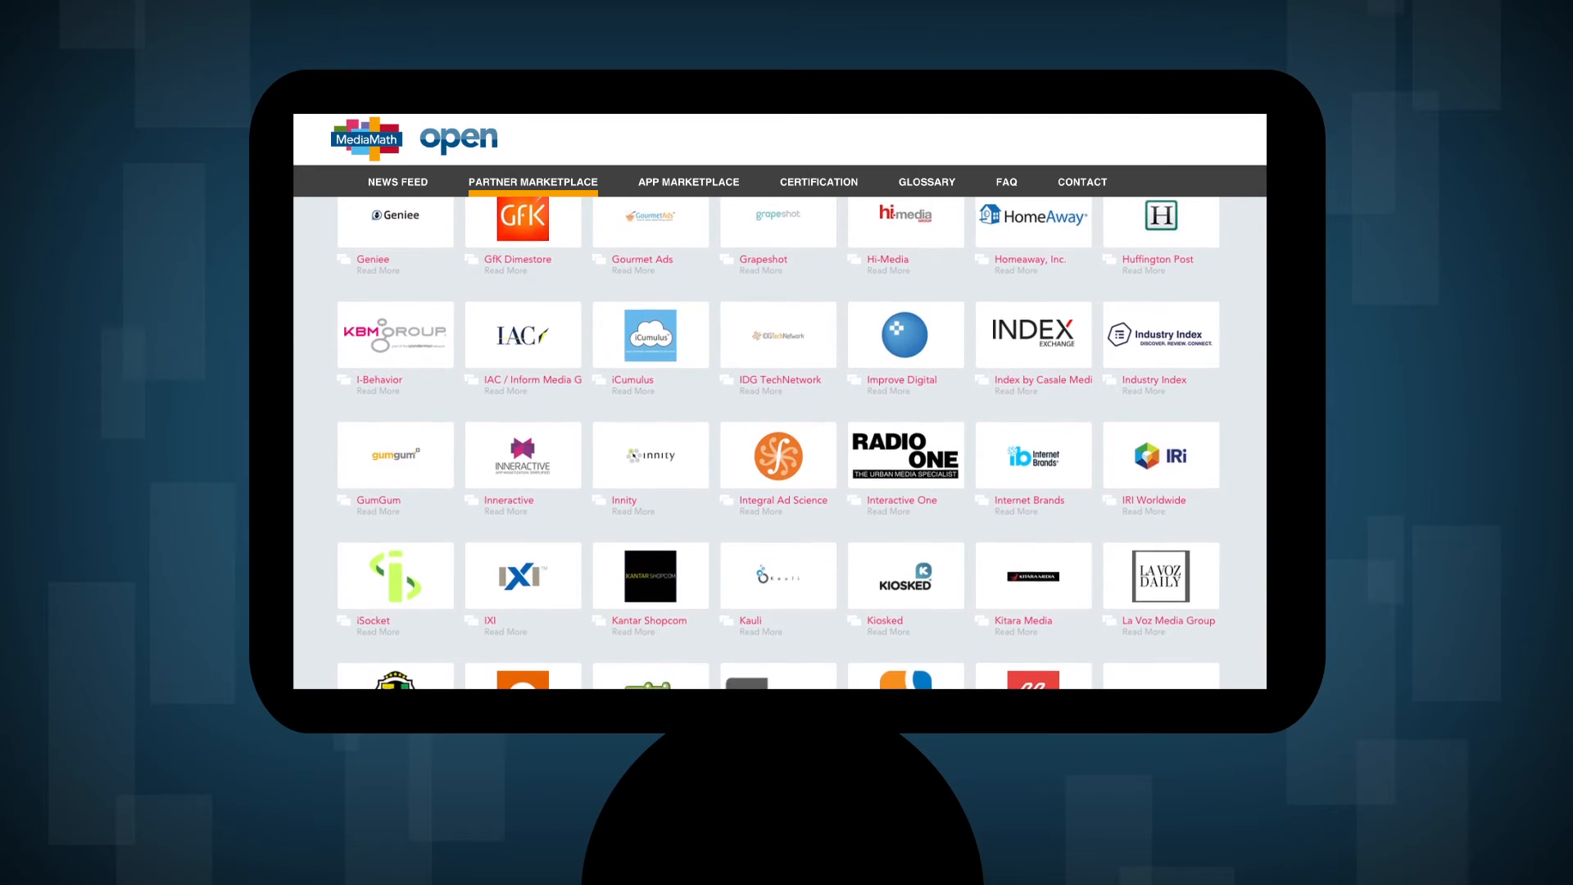
pyautogui.scroll(-3)
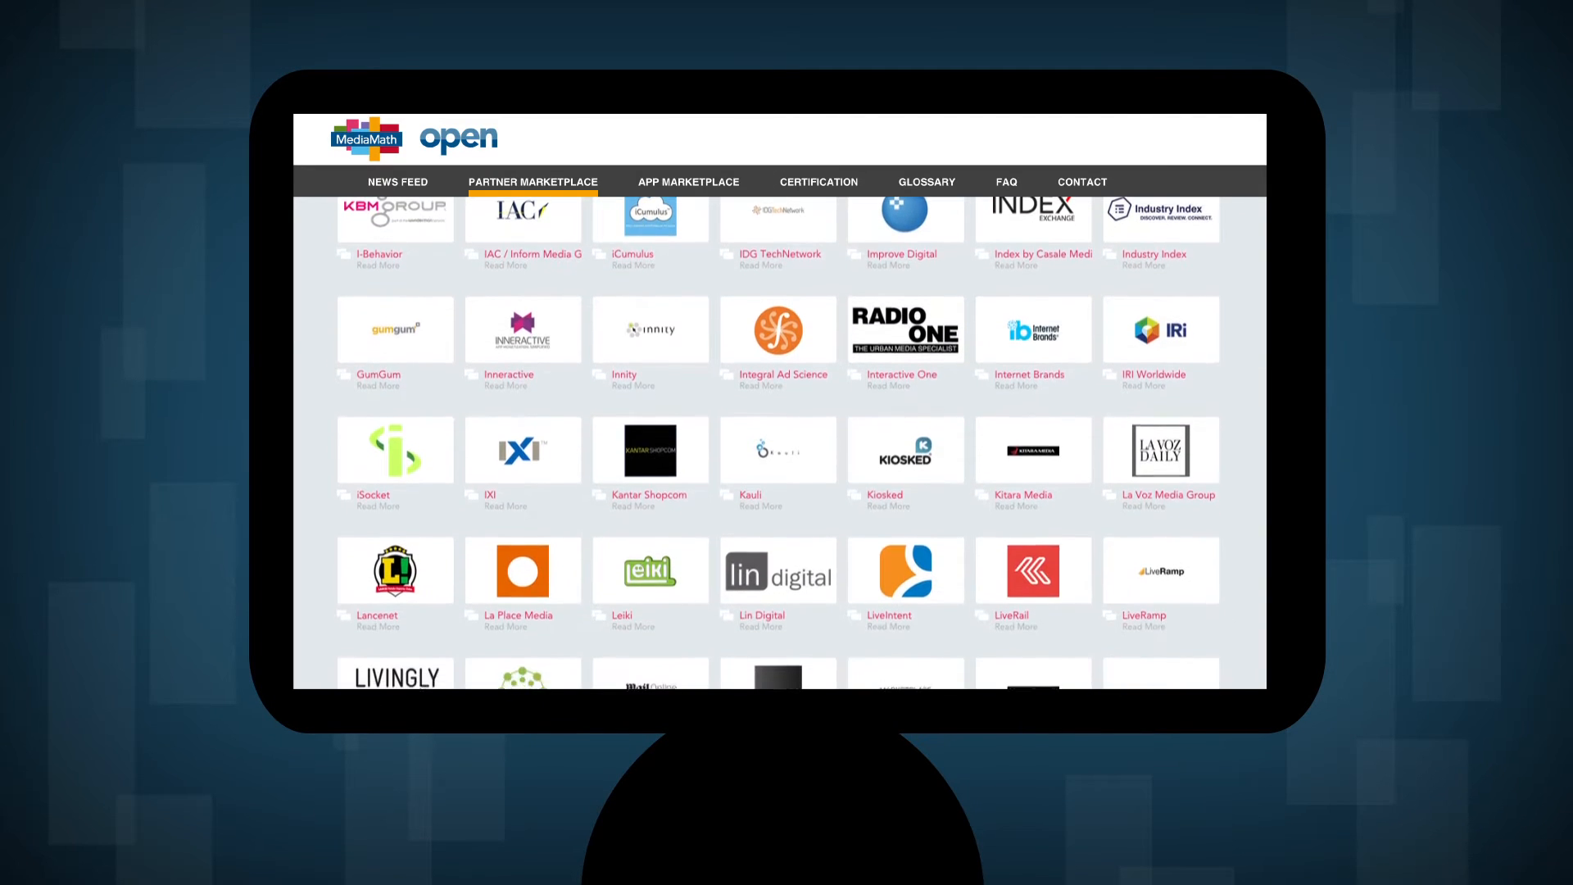
pyautogui.scroll(-3)
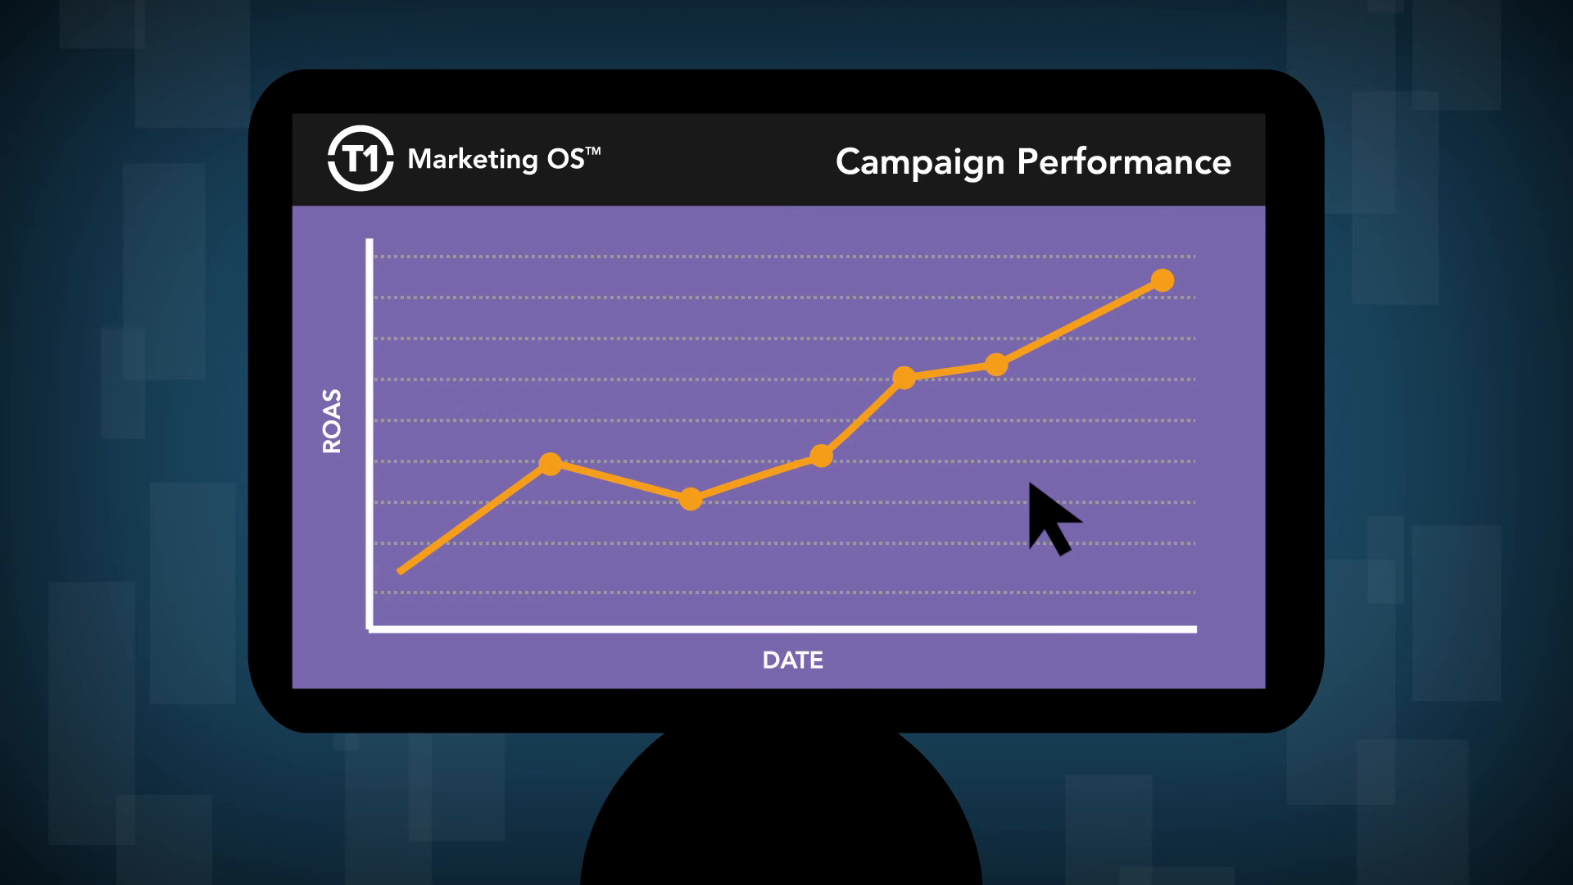
pyautogui.moveTo(1174, 291)
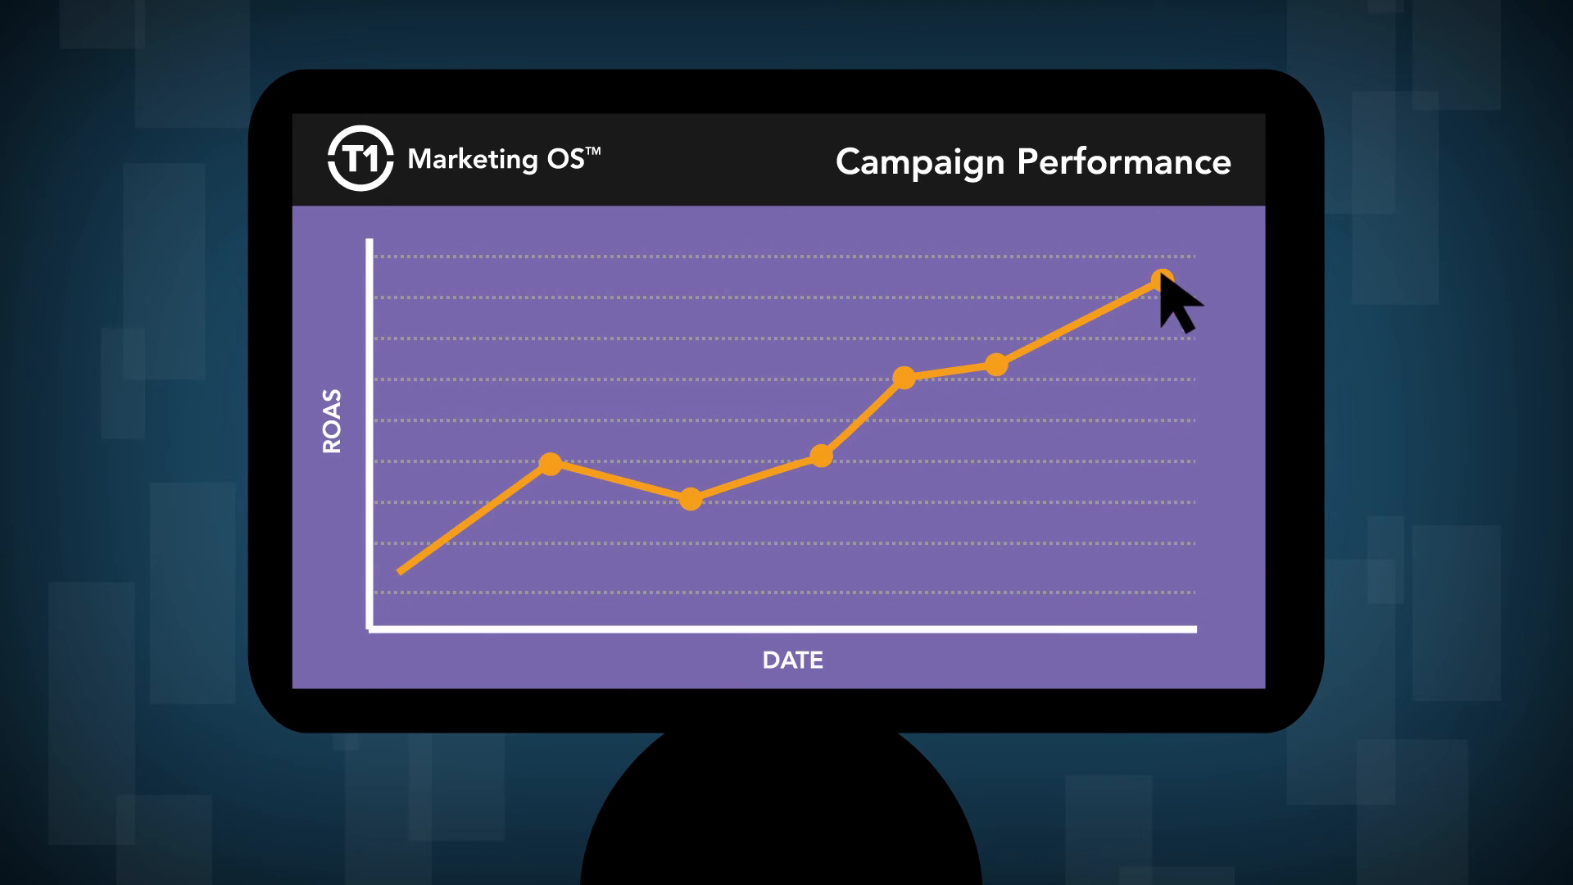